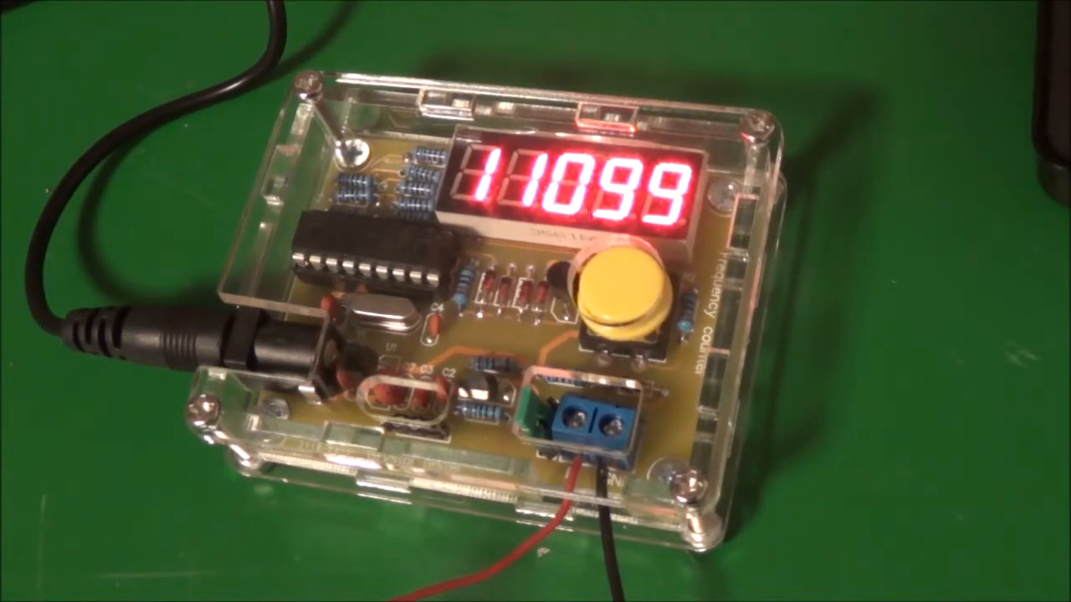
pyautogui.click(623, 289)
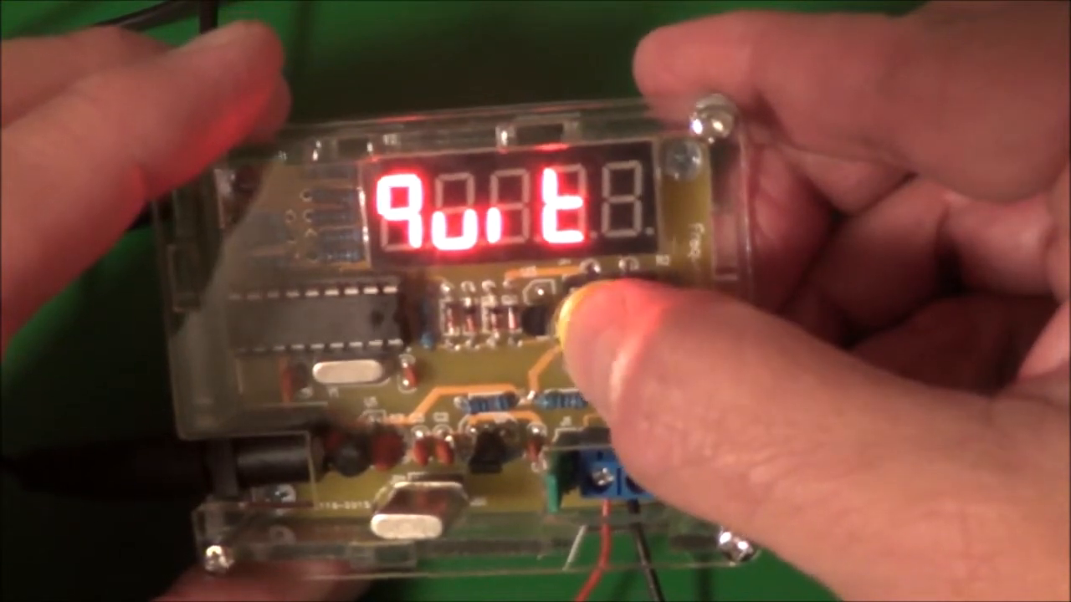
pyautogui.click(577, 309)
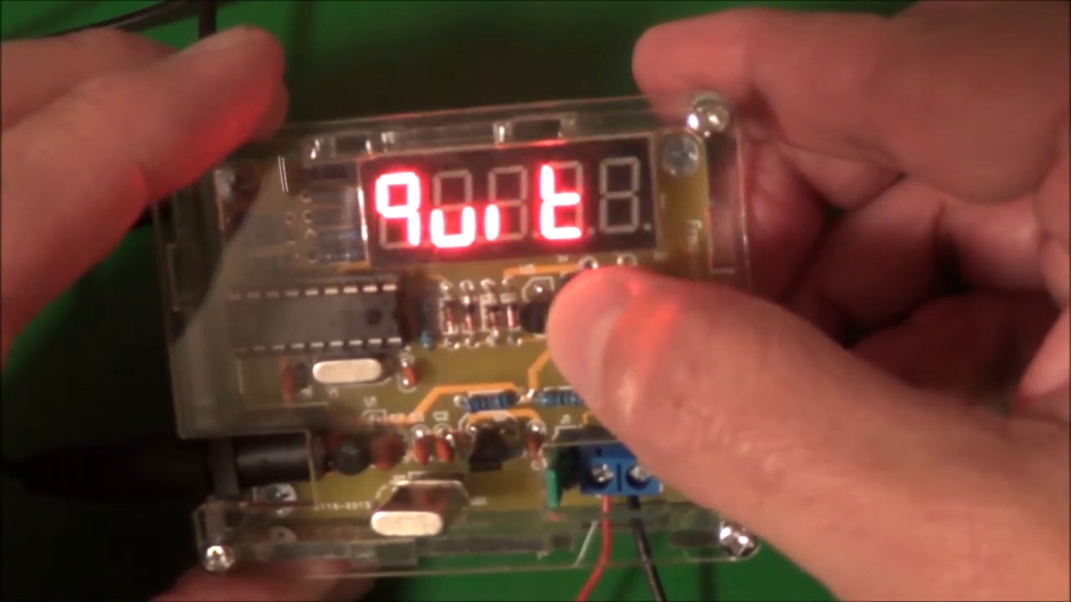
pyautogui.click(548, 301)
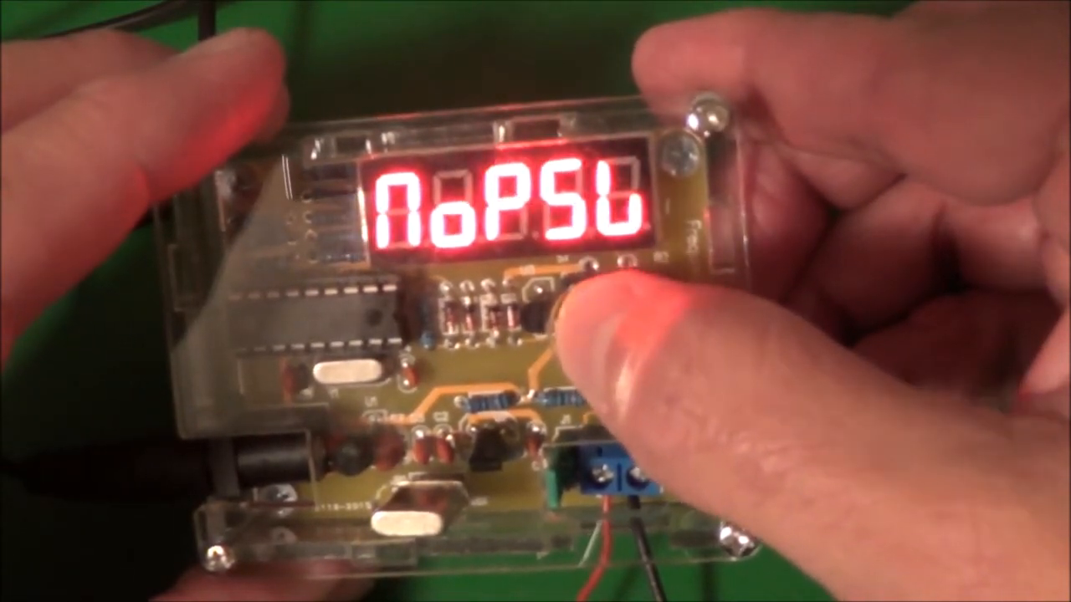